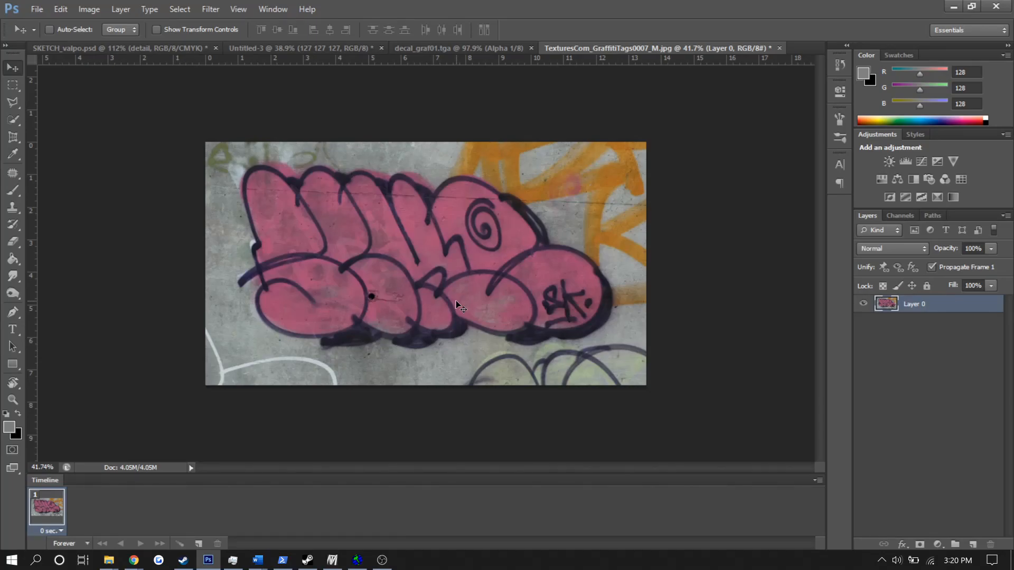
mouse_move(451, 298)
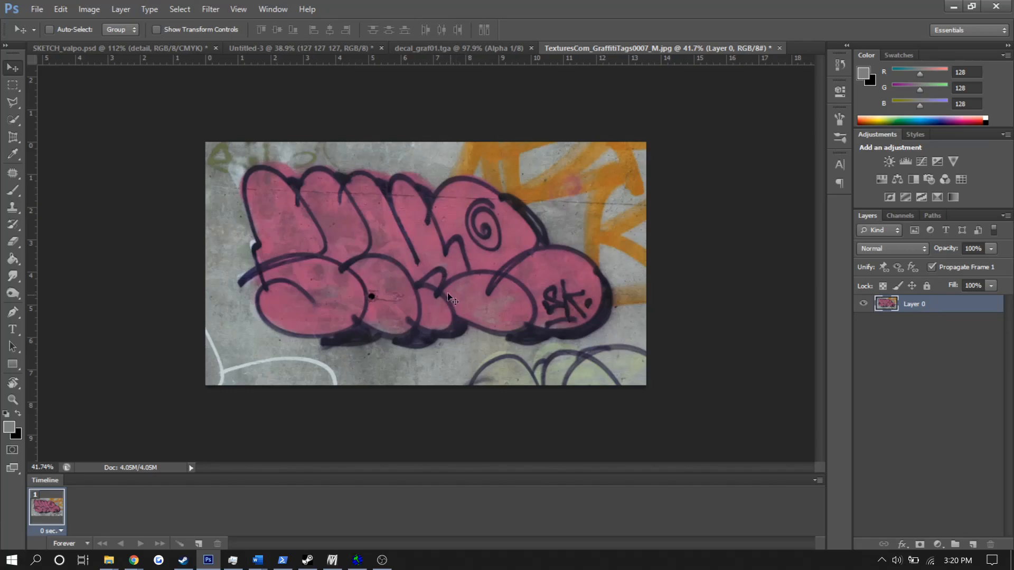
Quick-select the pink graffiti piece so marching ants isolate it from the wall
left_click(12, 103)
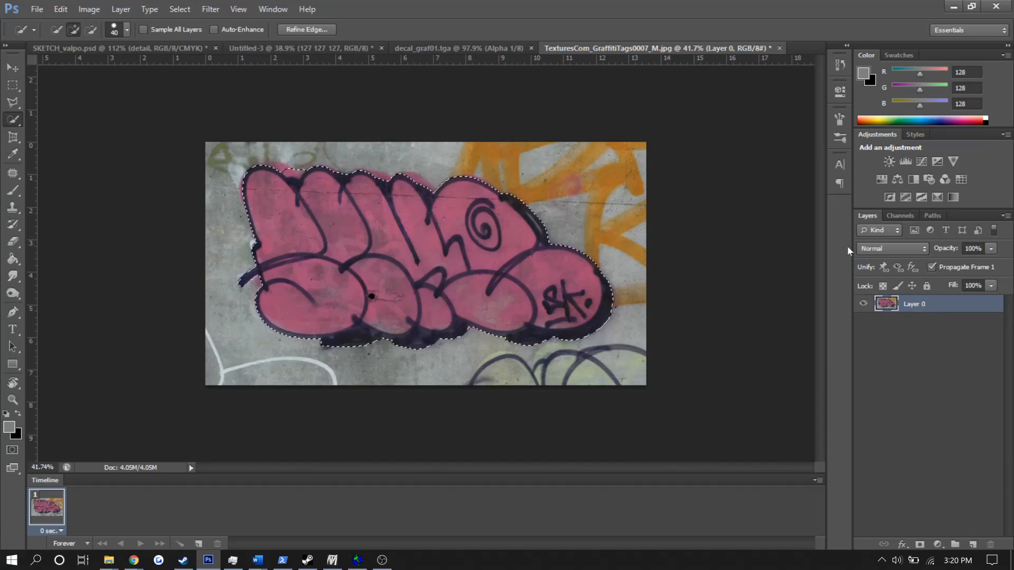
Create a new black Alpha 1 channel and show it alone
left_click(899, 216)
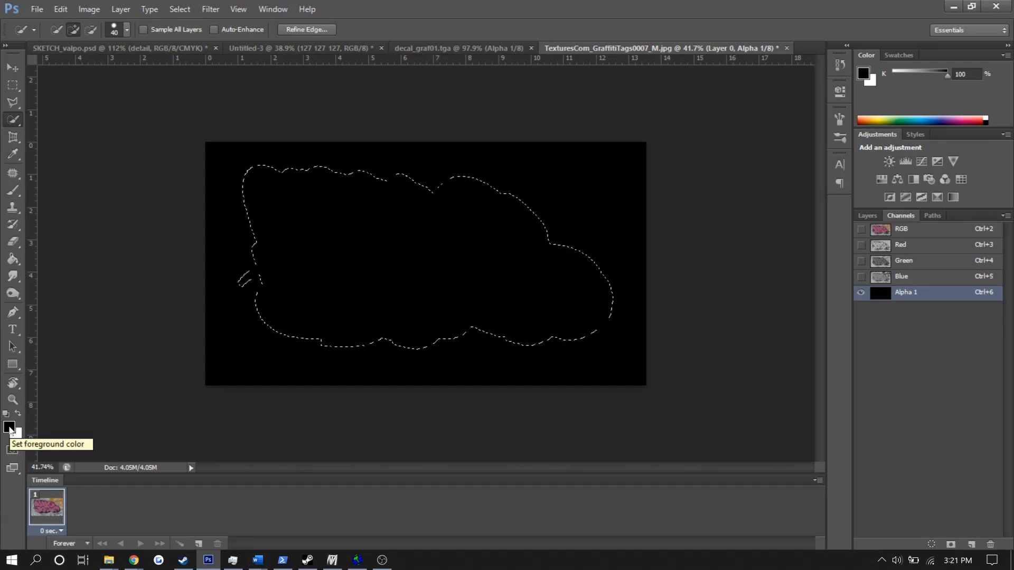
Set the foreground colour to a light grey in the Color Picker
left_click(10, 428)
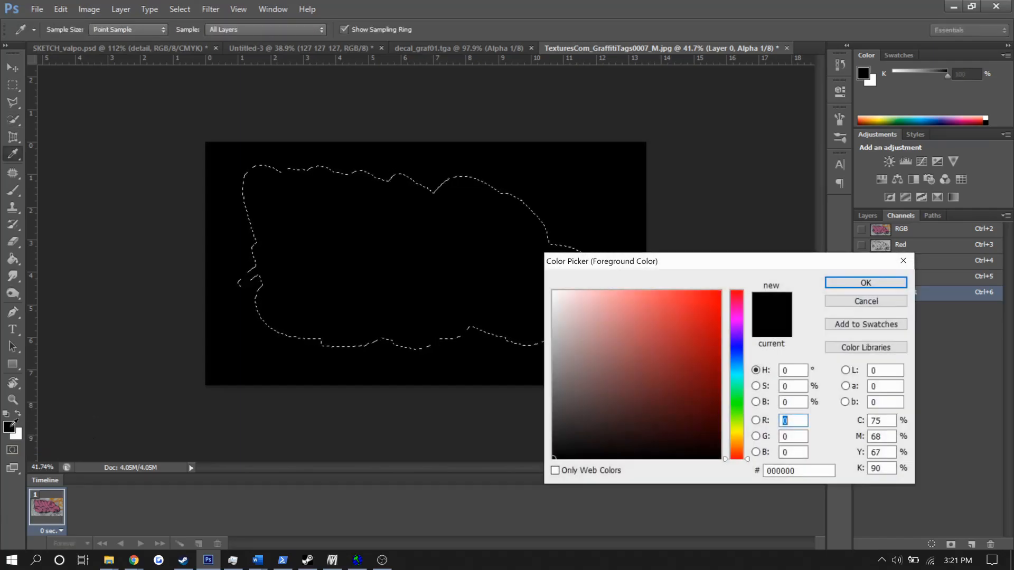
left_click(555, 321)
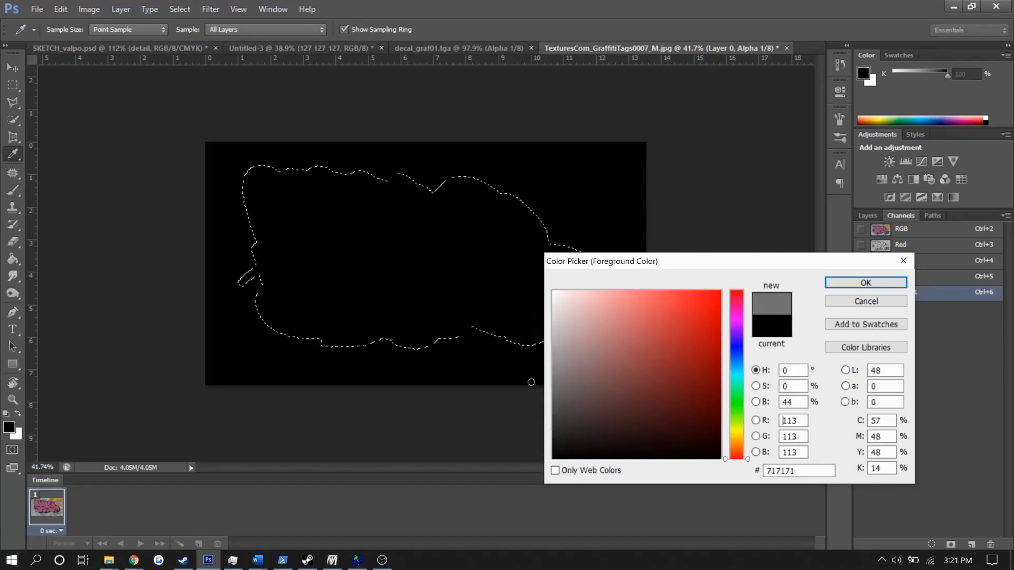
left_click(528, 326)
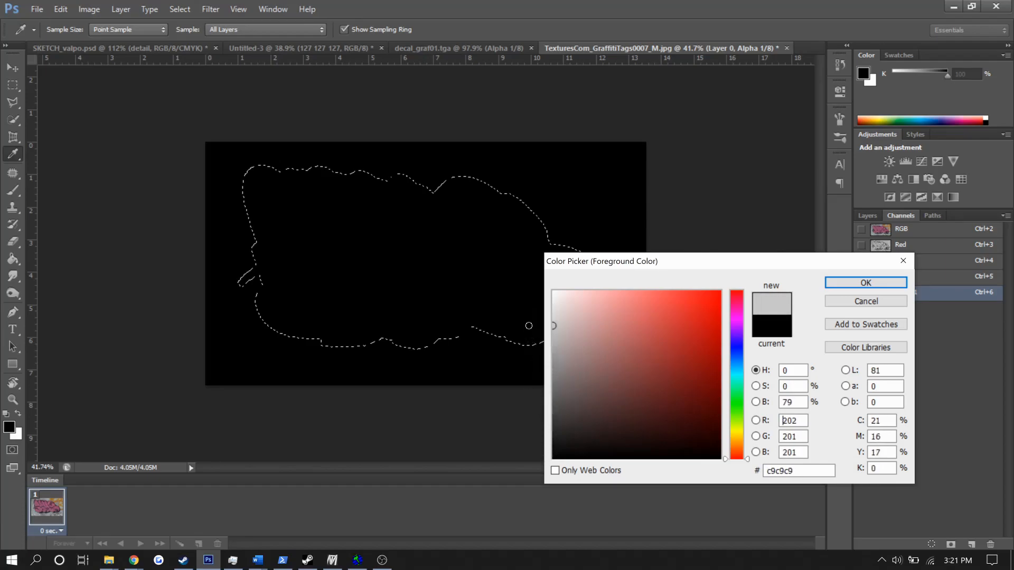
left_click(865, 283)
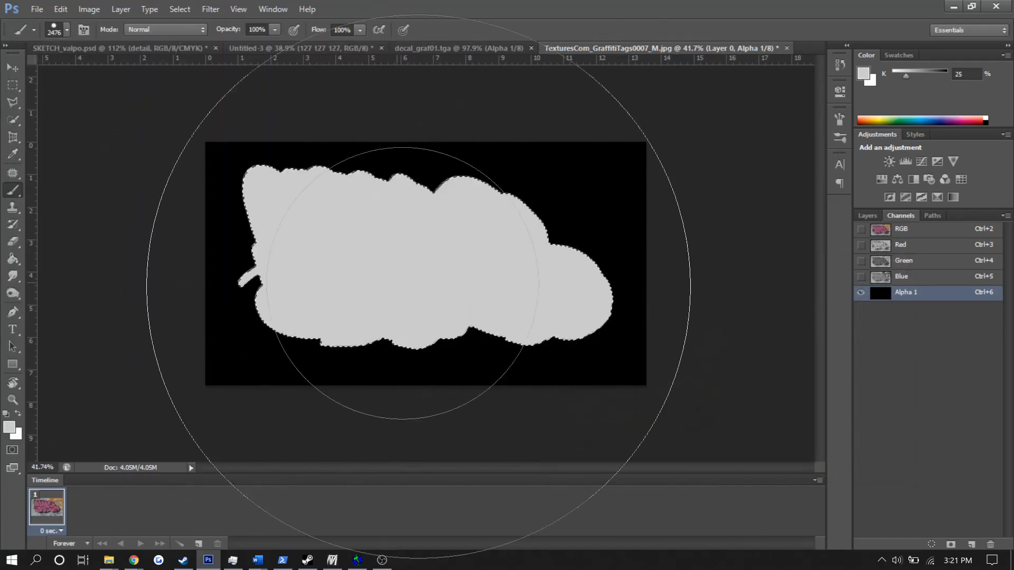
Fill the graffiti shape grey, then brush black grunge streaks and specks over it
left_click(66, 30)
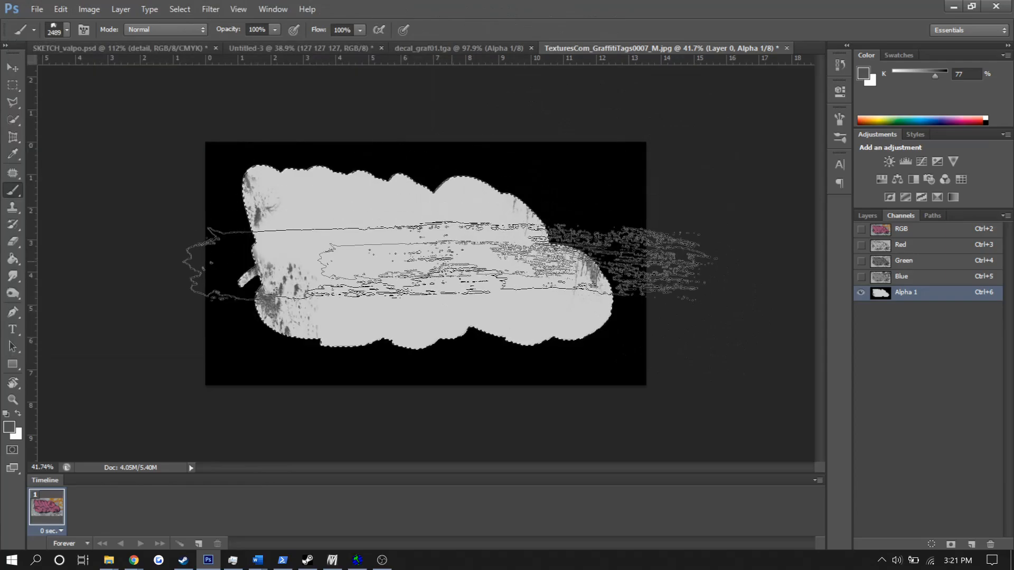
left_click(10, 419)
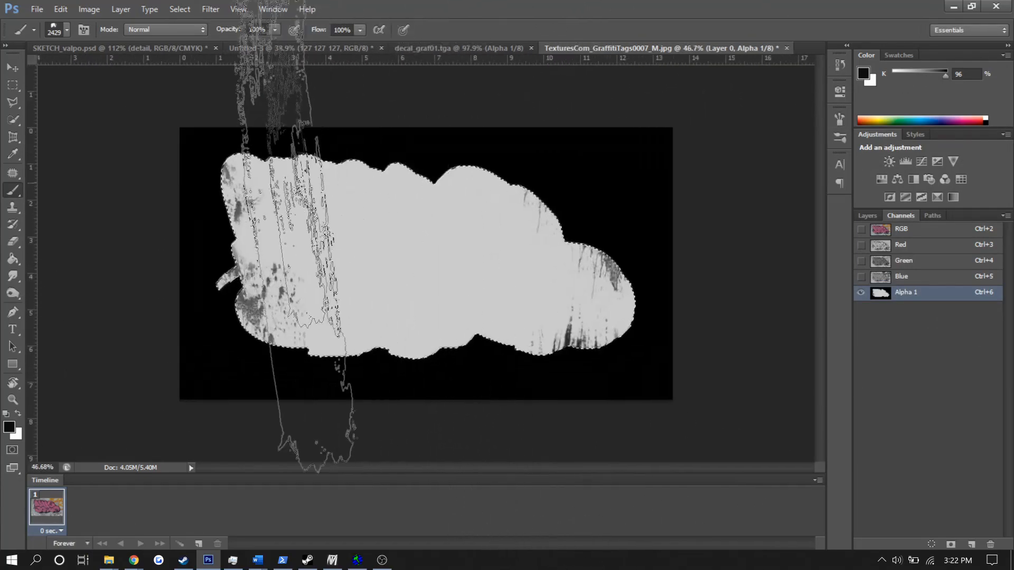
left_click(600, 311)
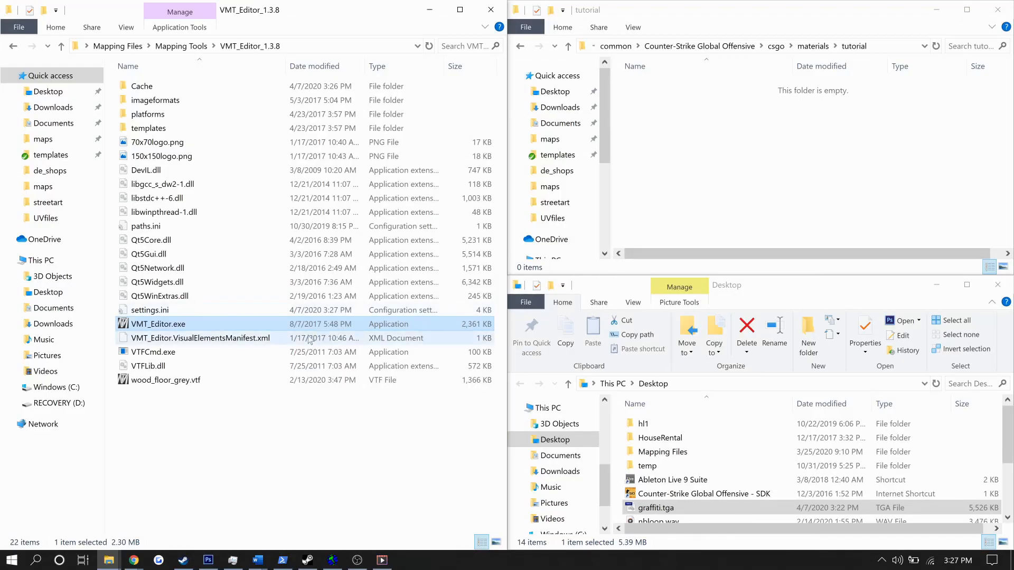
mouse_move(157, 324)
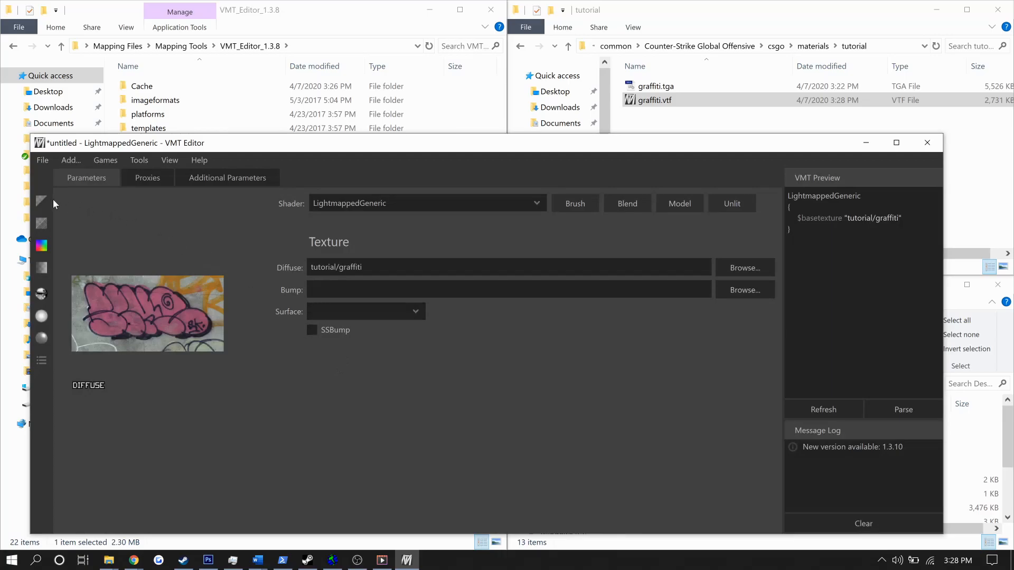
mouse_move(42, 227)
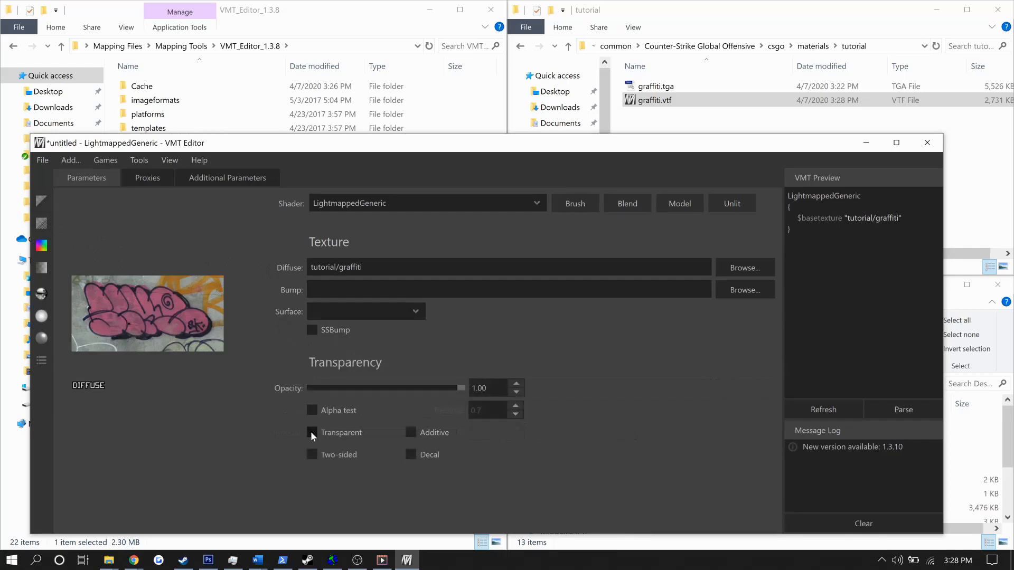
Enable Transparent, Decal, Vertex alpha and Vertex color for the graffiti material
left_click(311, 432)
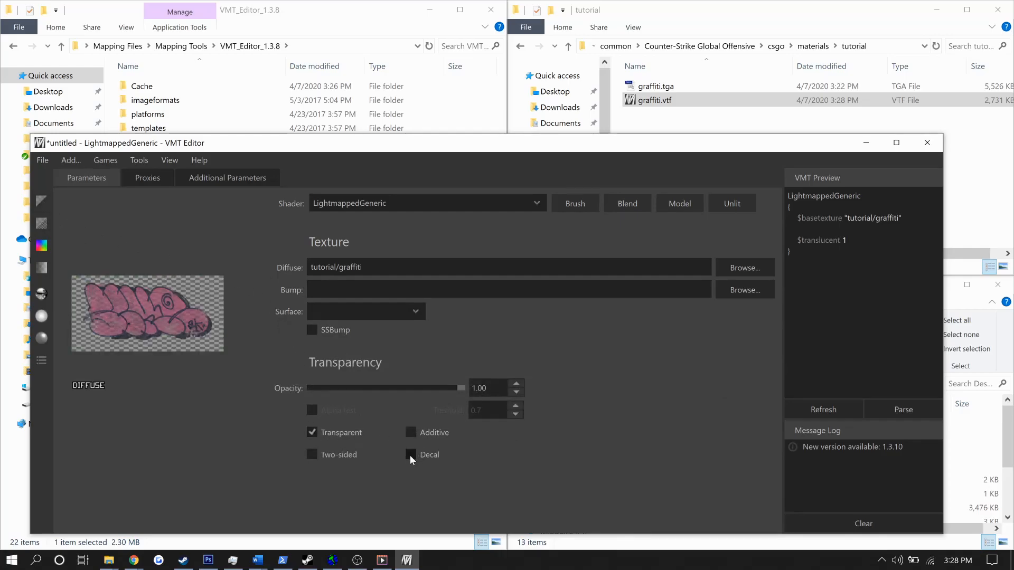
left_click(410, 454)
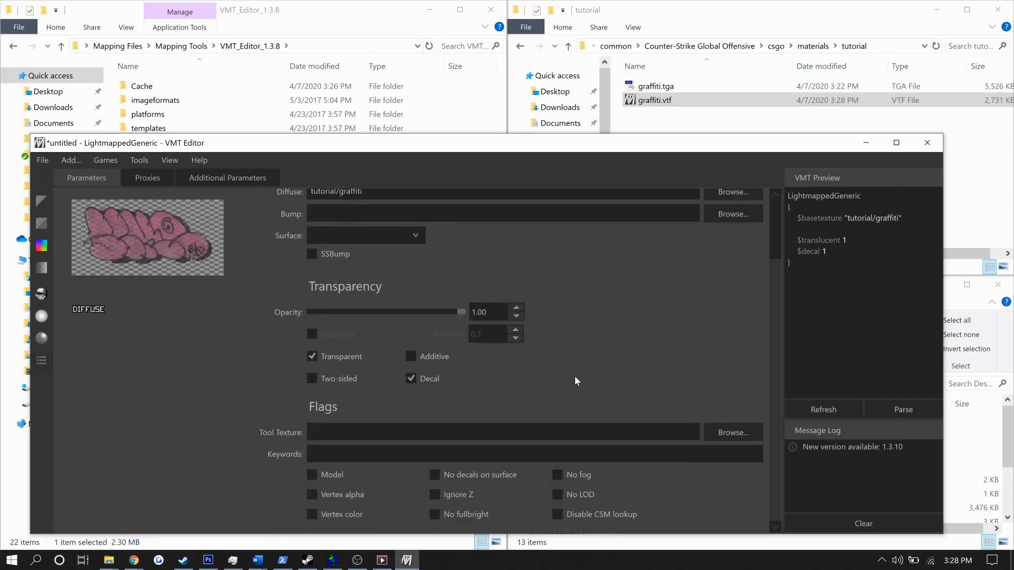
left_click(313, 494)
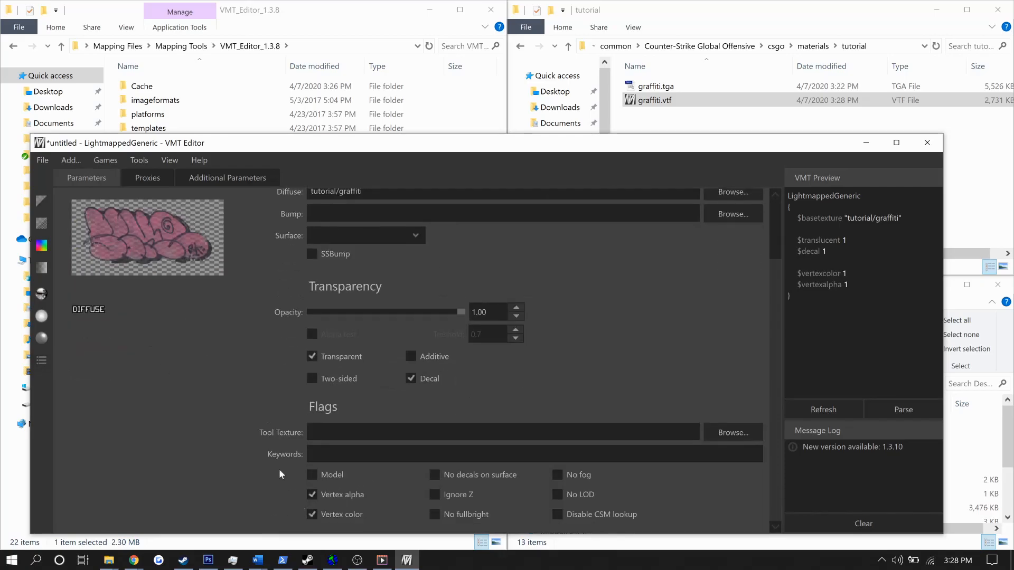